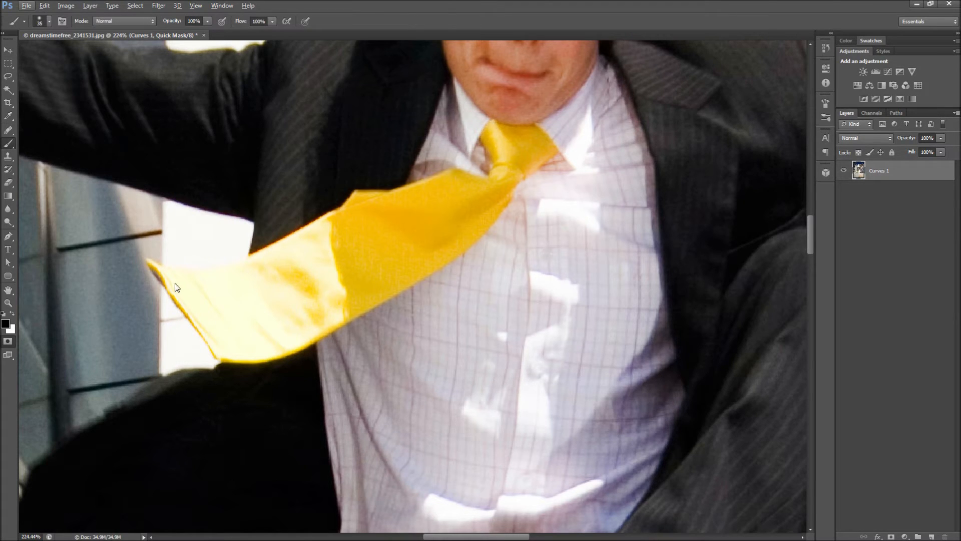
- Paint the yellow tie from tip to knot in Quick Mask, then exit with Q to select it
left_click_drag(175, 288, 224, 355)
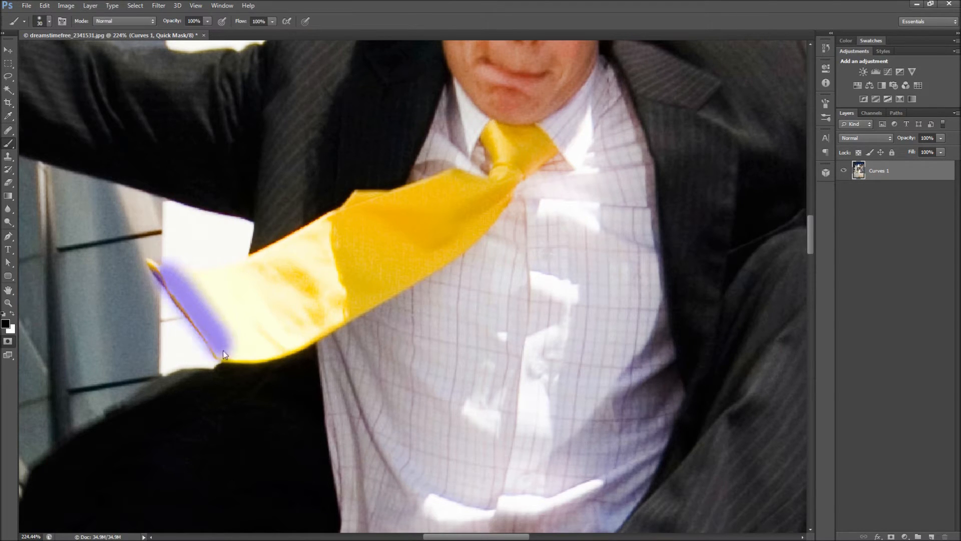
left_click_drag(224, 358, 541, 151)
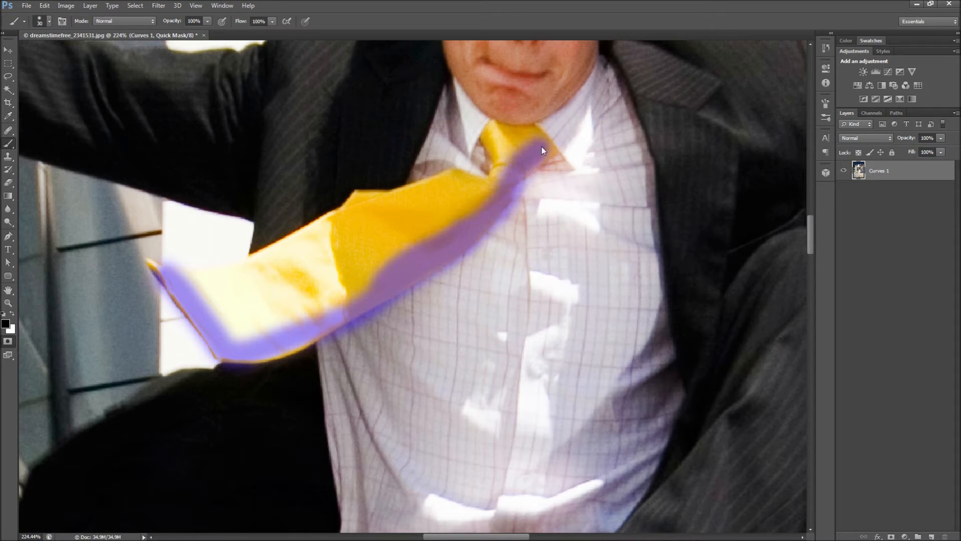
left_click_drag(542, 150, 251, 269)
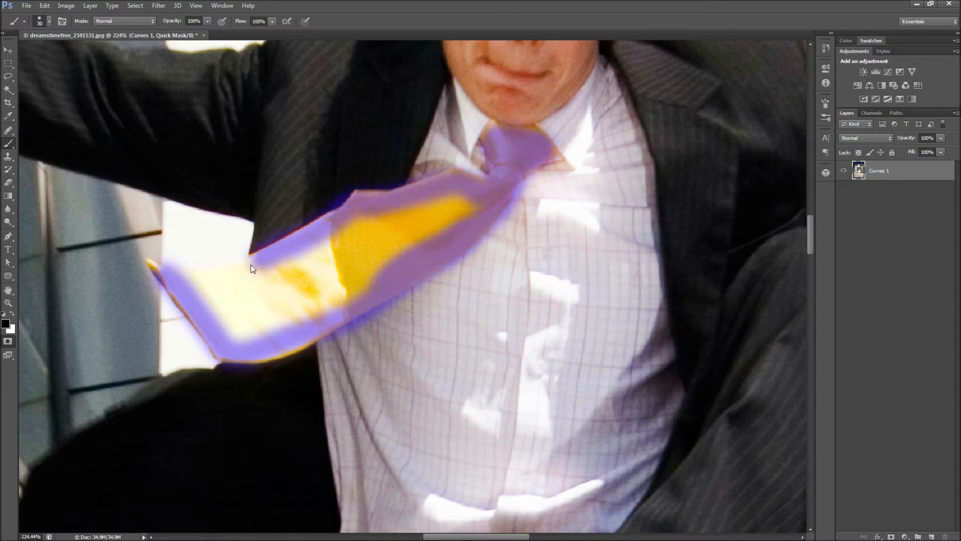
left_click_drag(251, 270, 392, 229)
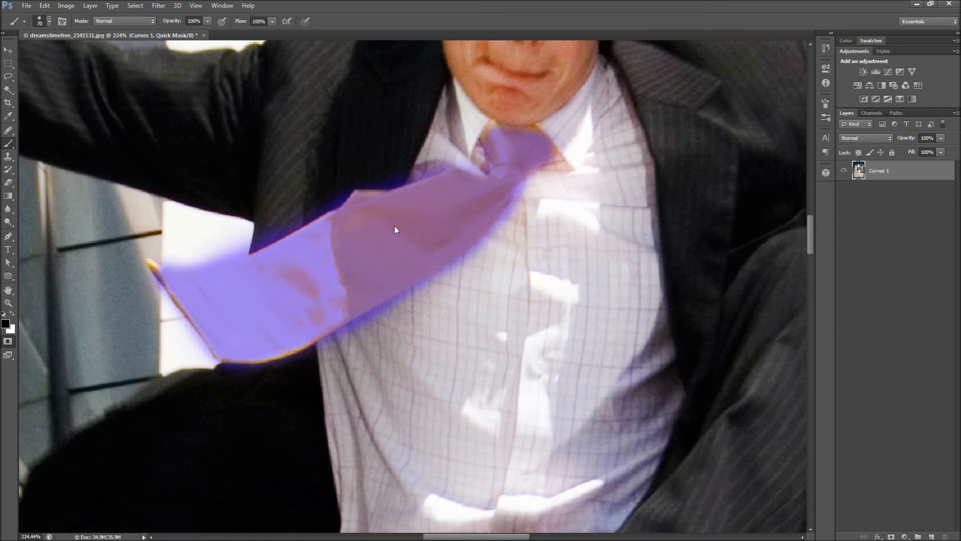
key("q")
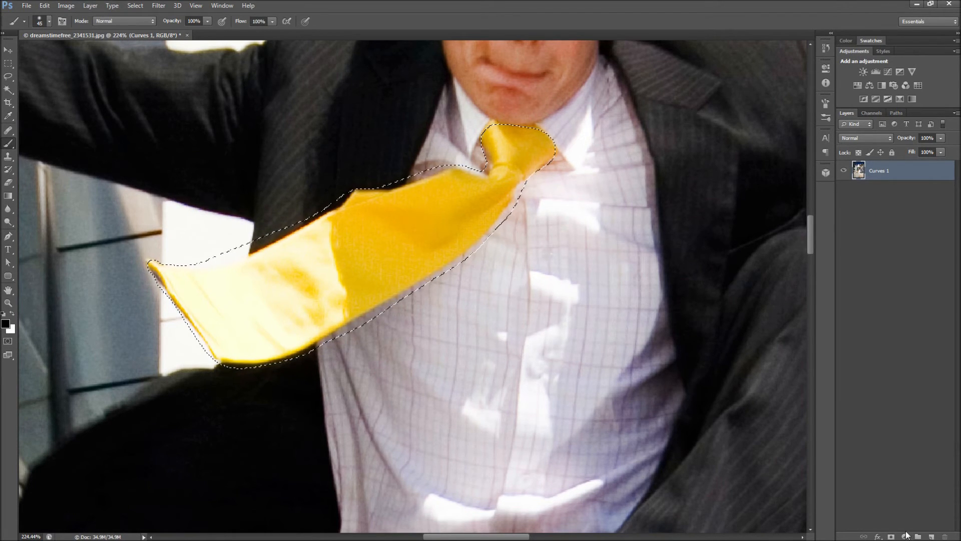
- Add a Hue/Saturation adjustment layer with Saturation set to -100
left_click(861, 71)
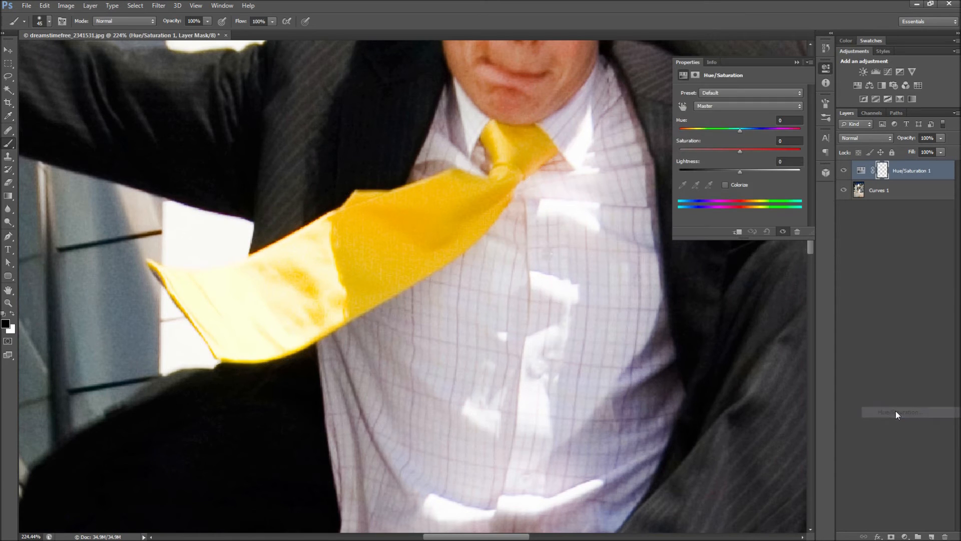
left_click_drag(739, 150, 678, 150)
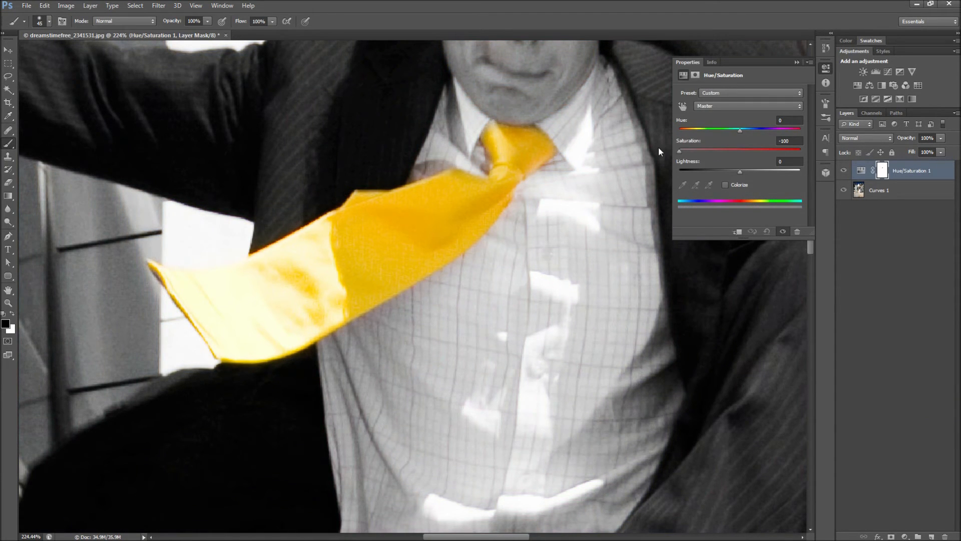